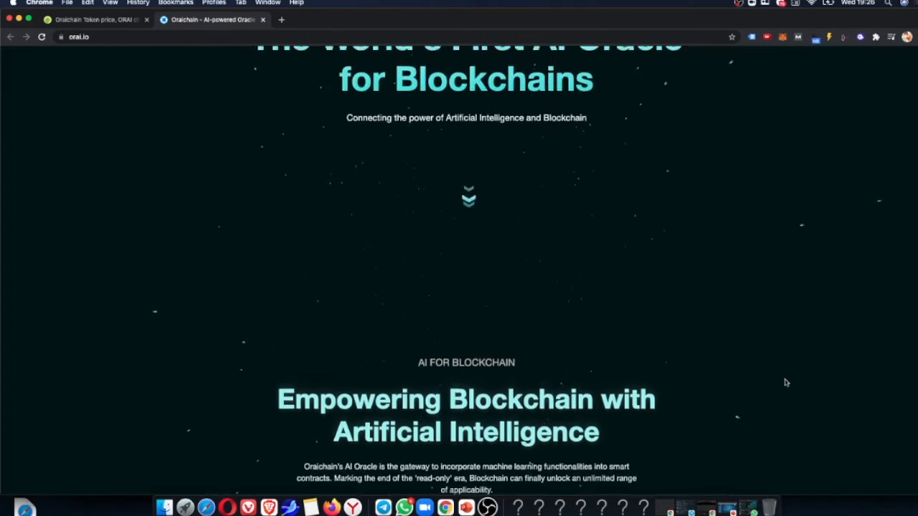
# - Scroll through the AI for Blockchain and Blockchain for AI feature carousels
pyautogui.scroll(3)
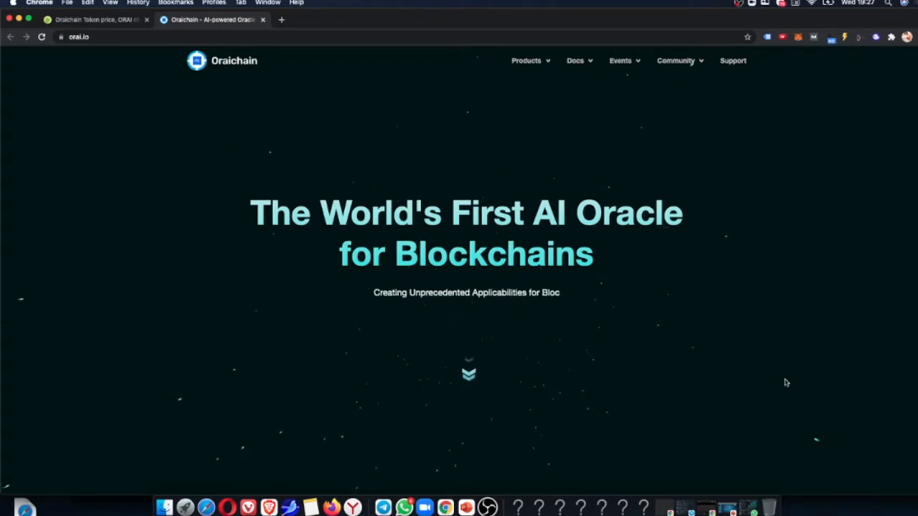
pyautogui.scroll(-3)
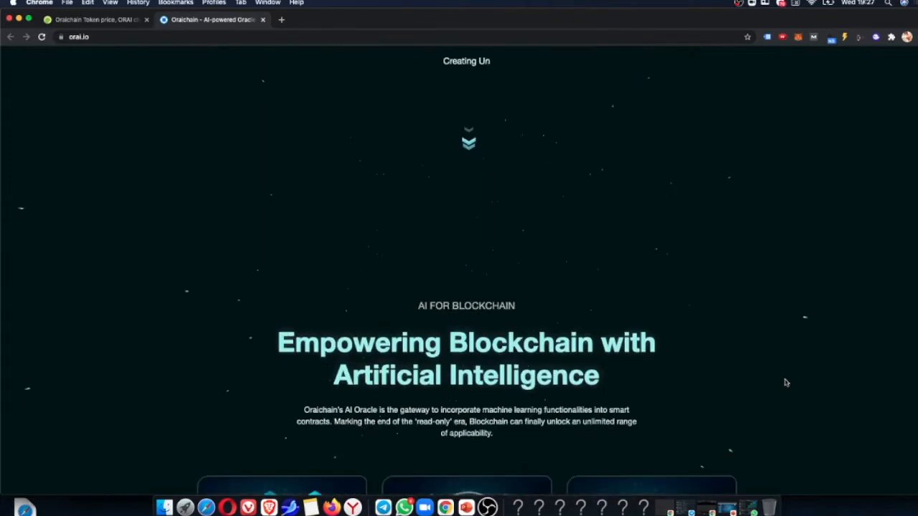
pyautogui.scroll(-3)
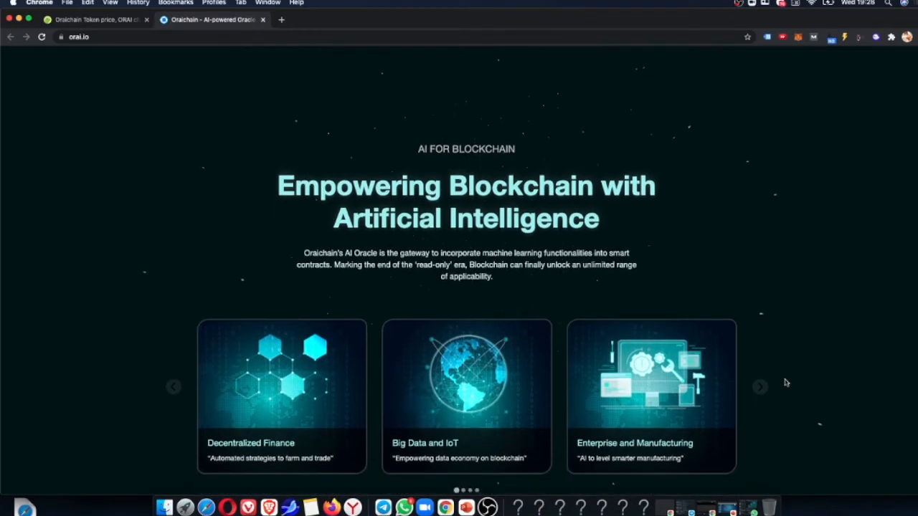
pyautogui.scroll(-3)
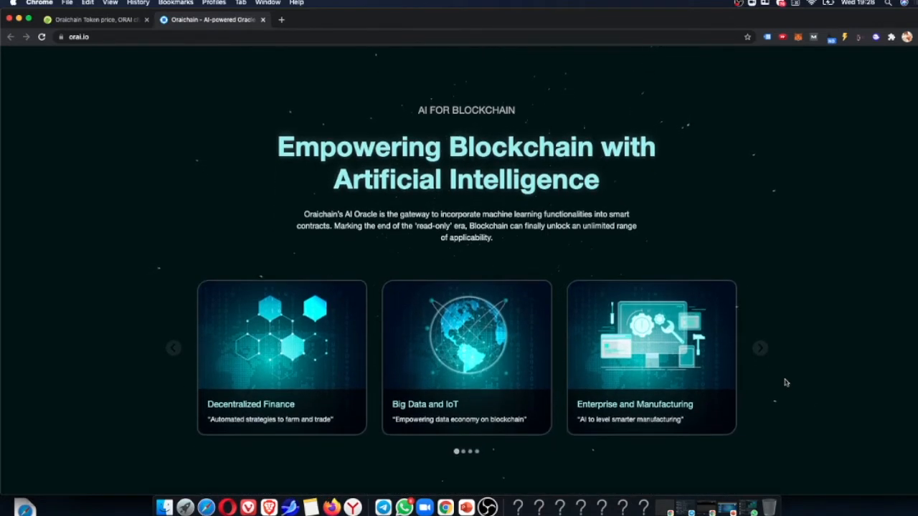
pyautogui.scroll(-3)
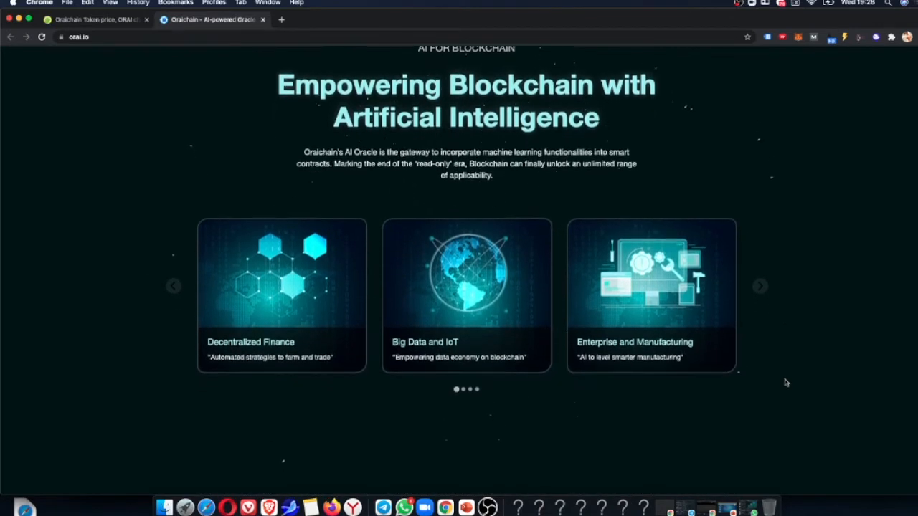
pyautogui.scroll(-3)
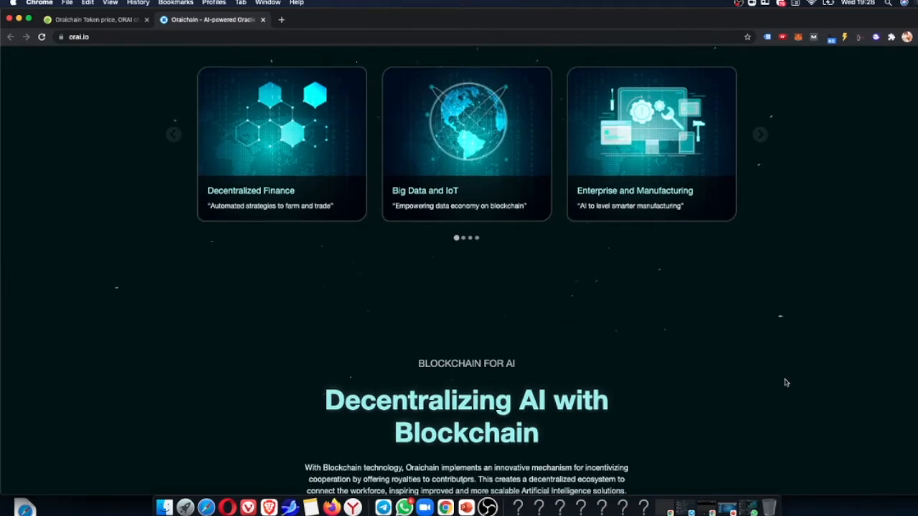
# - Continue down to the 'Building Innovative Dapps across many Blockchains' technology section
pyautogui.scroll(-3)
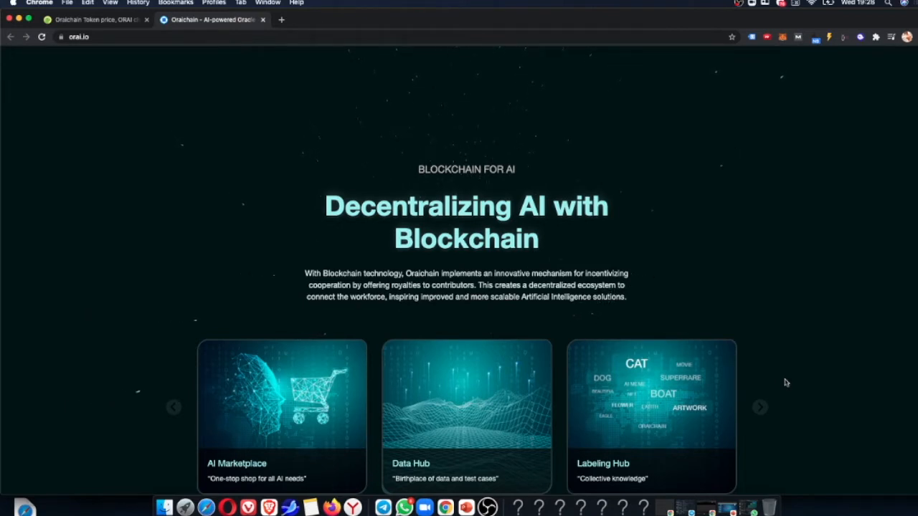
pyautogui.scroll(-3)
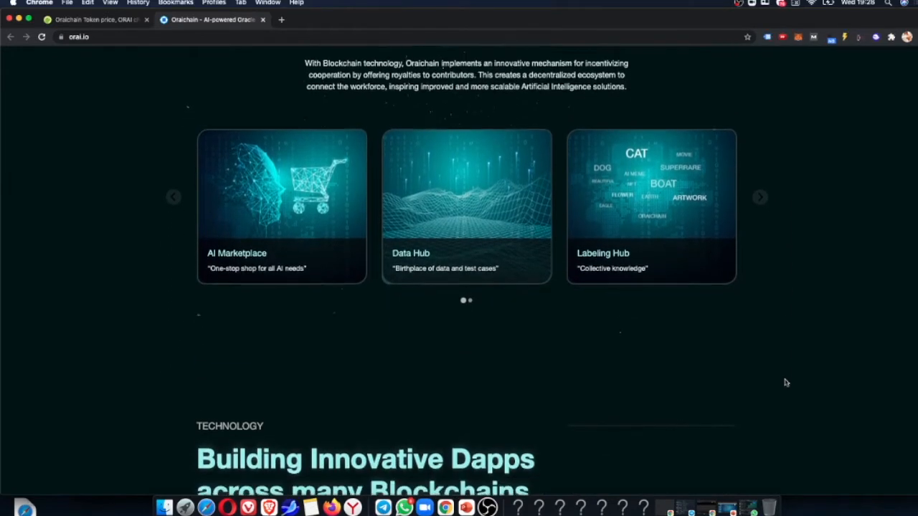
pyautogui.scroll(-3)
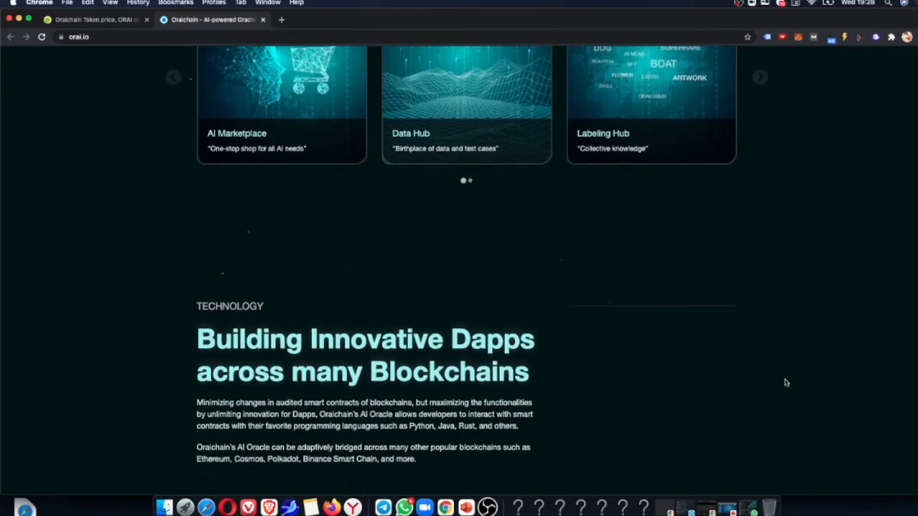
pyautogui.scroll(-3)
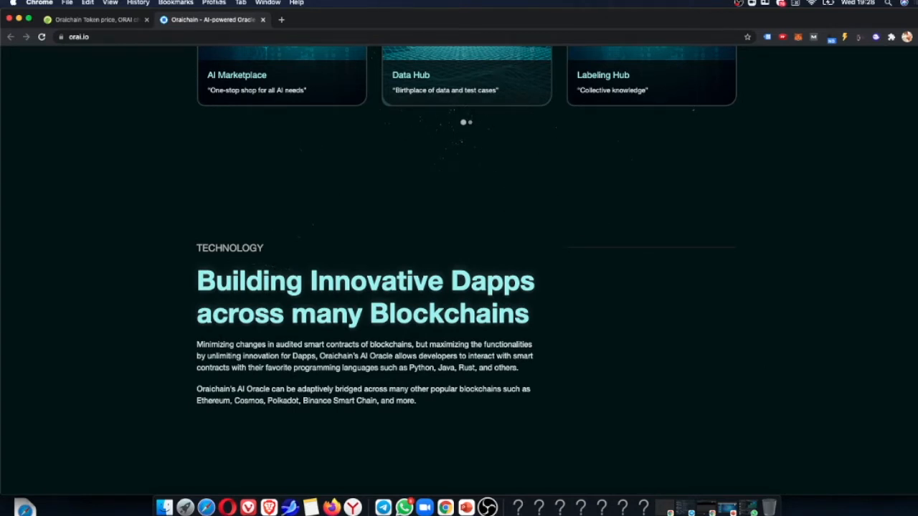
# - Switch to the CoinGecko ORAI page and scroll through its $8.94 price, market stats and chart
pyautogui.click(97, 20)
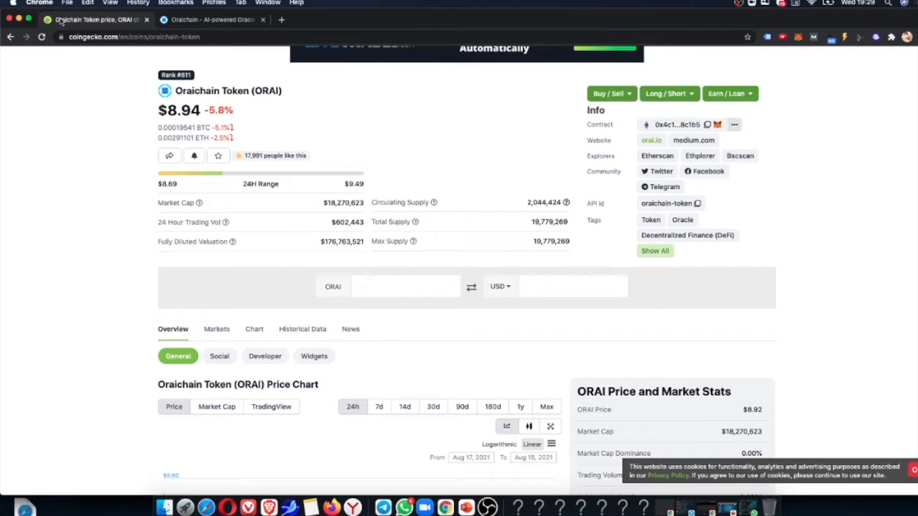
pyautogui.scroll(-3)
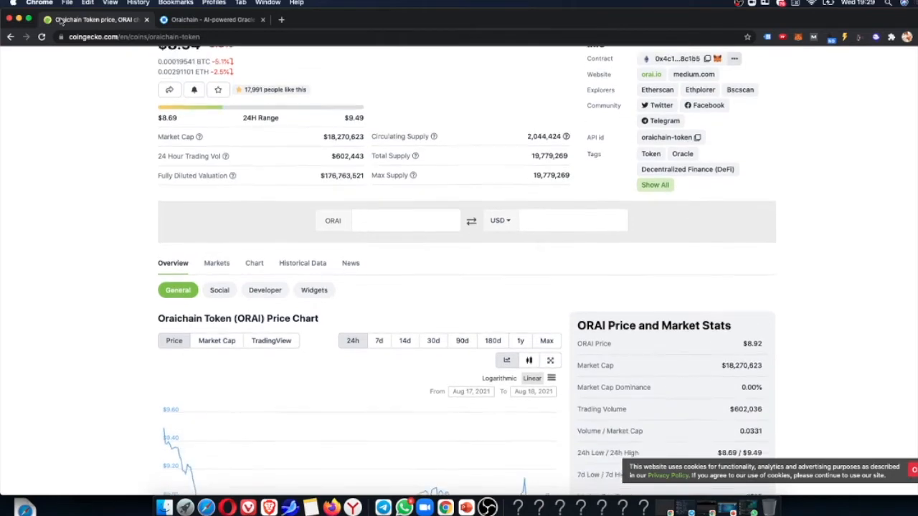
pyautogui.scroll(-3)
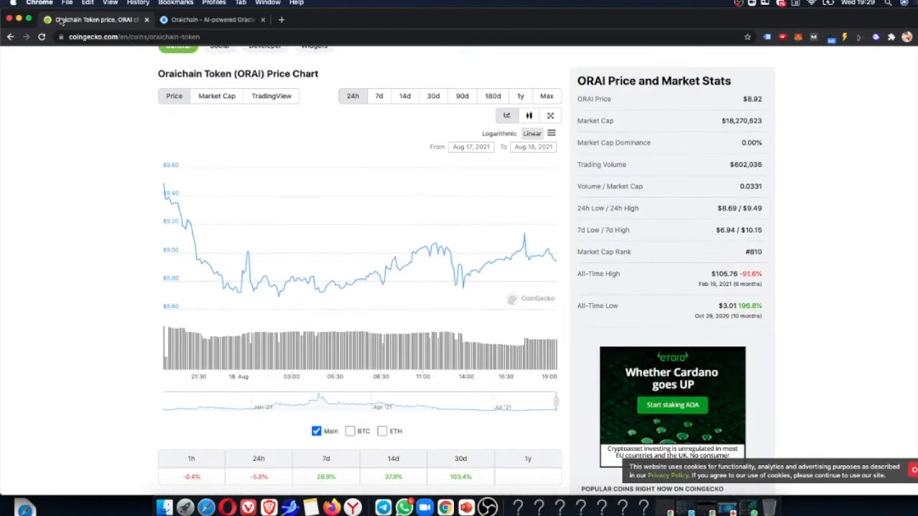
pyautogui.scroll(-3)
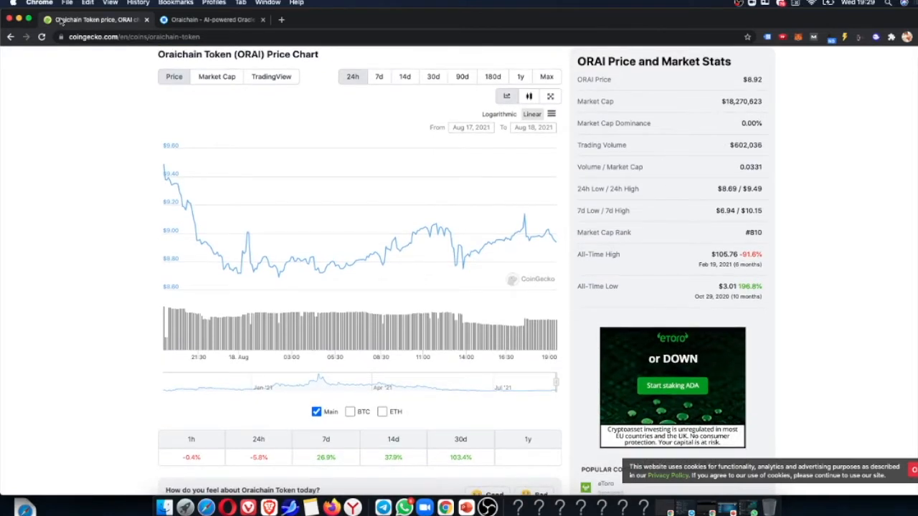
pyautogui.scroll(3)
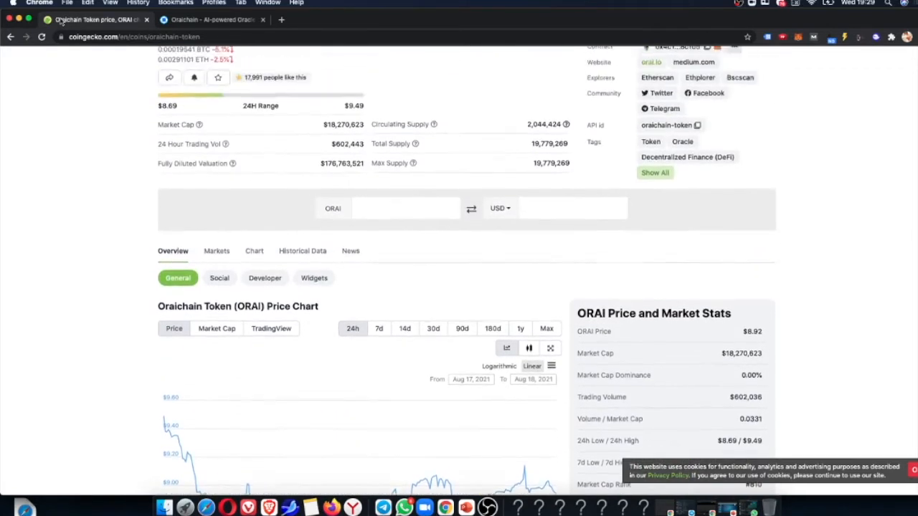
pyautogui.scroll(3)
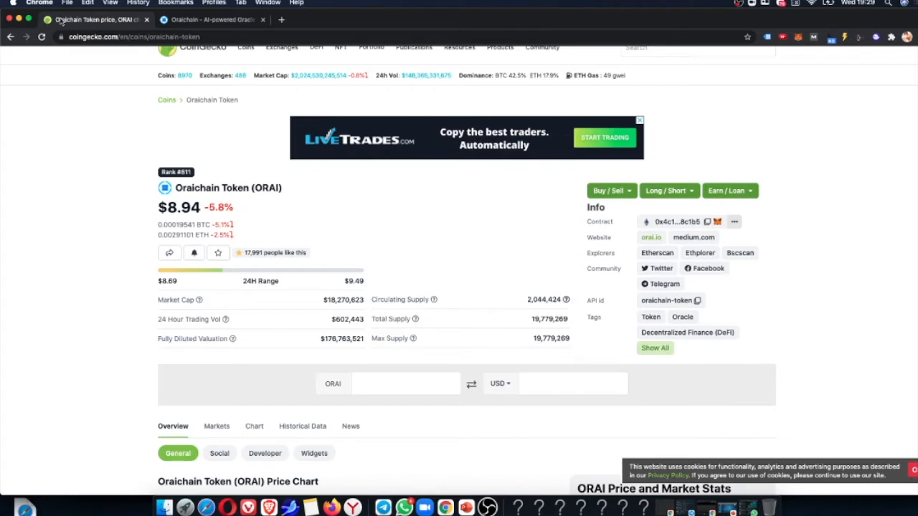
pyautogui.scroll(-3)
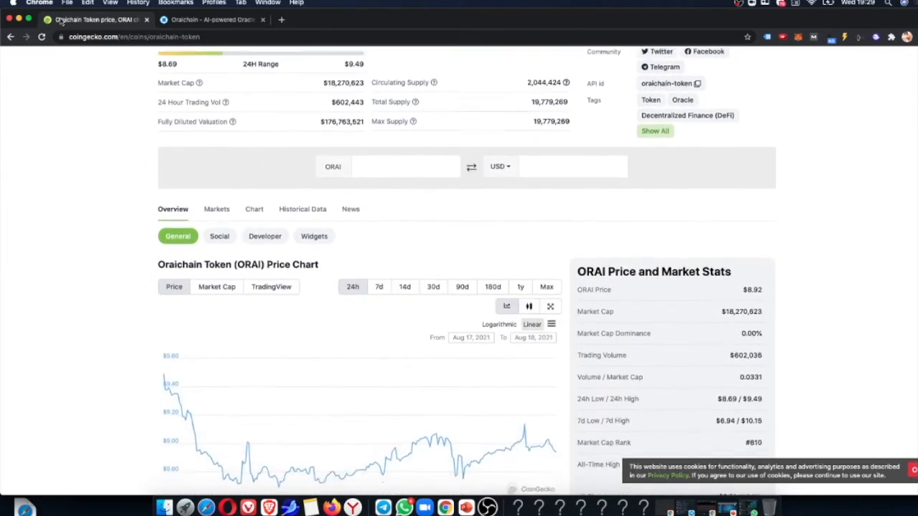
pyautogui.scroll(-3)
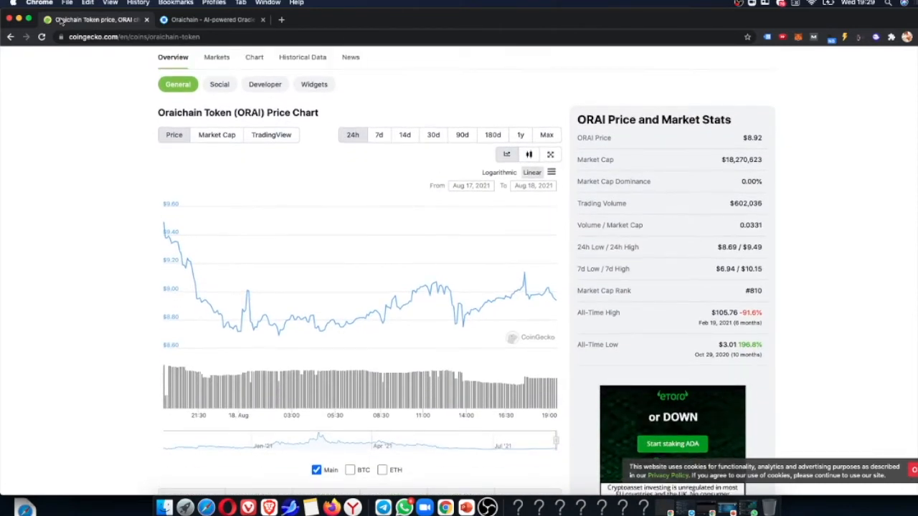
pyautogui.scroll(3)
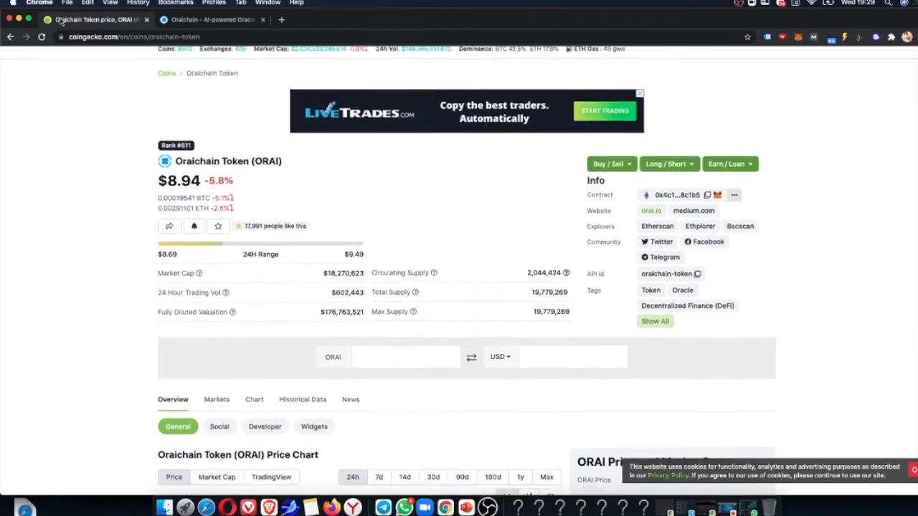
pyautogui.scroll(3)
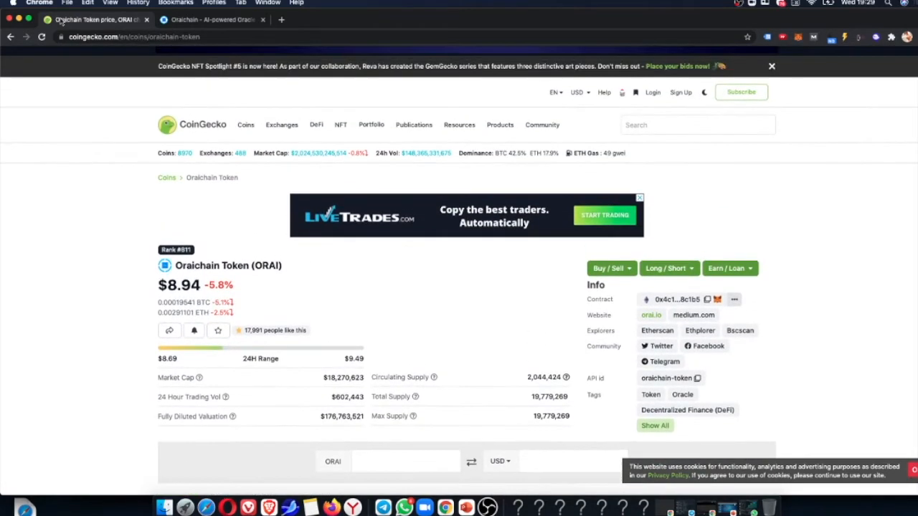
pyautogui.scroll(-3)
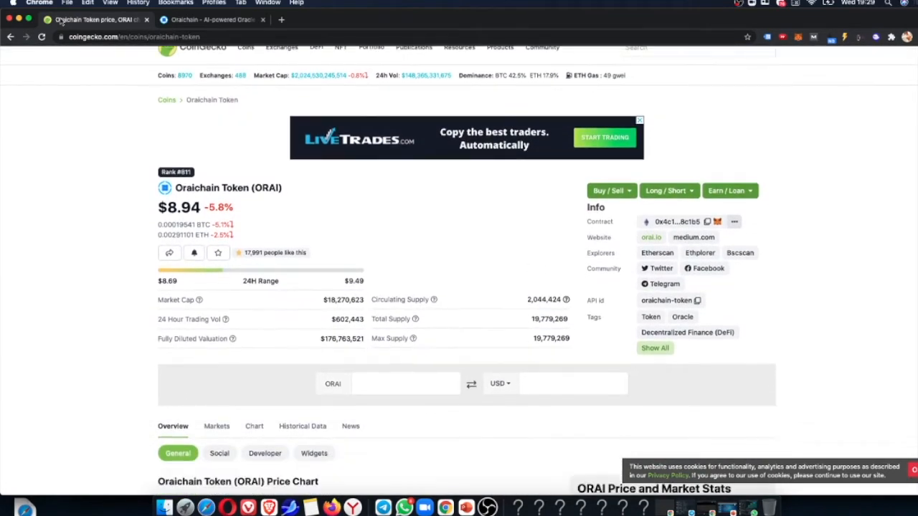
pyautogui.scroll(-3)
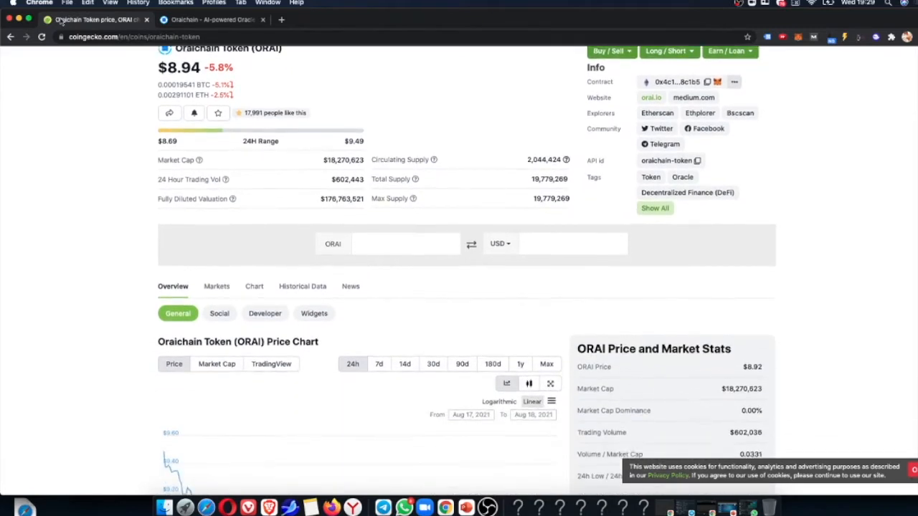
pyautogui.scroll(-3)
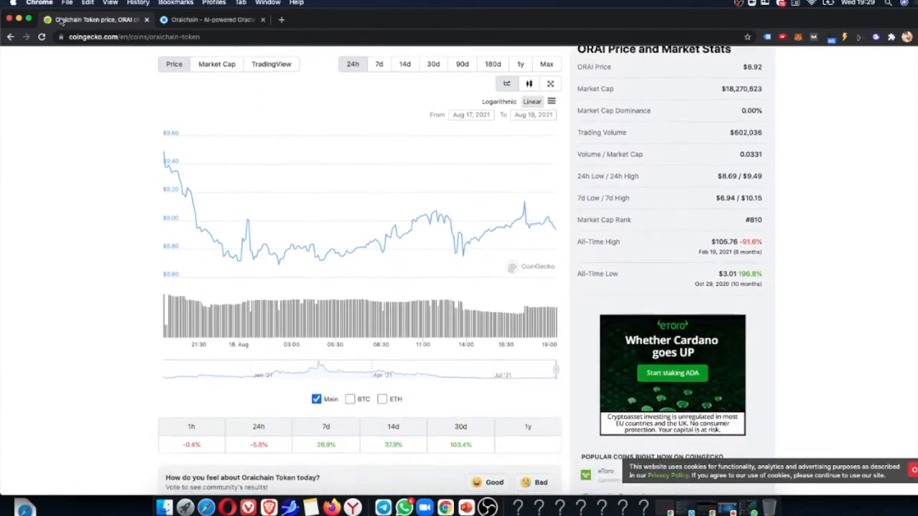
pyautogui.scroll(-3)
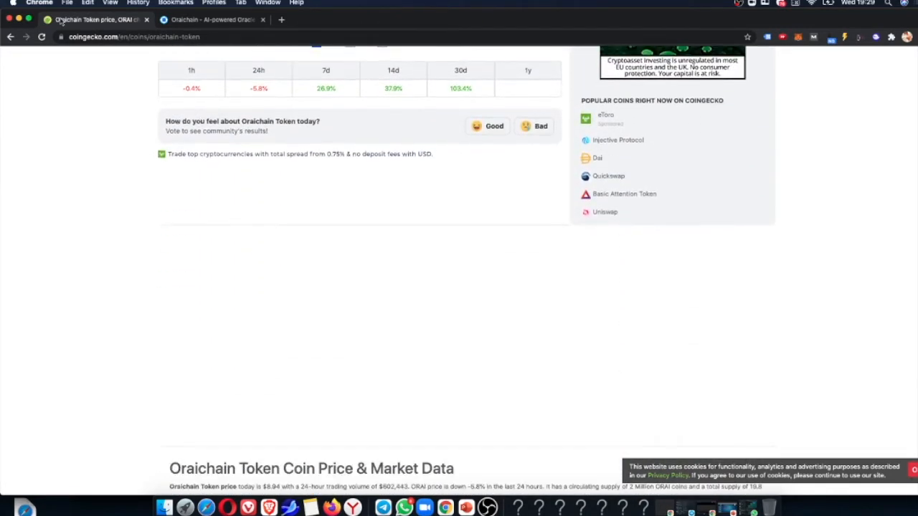
pyautogui.scroll(-3)
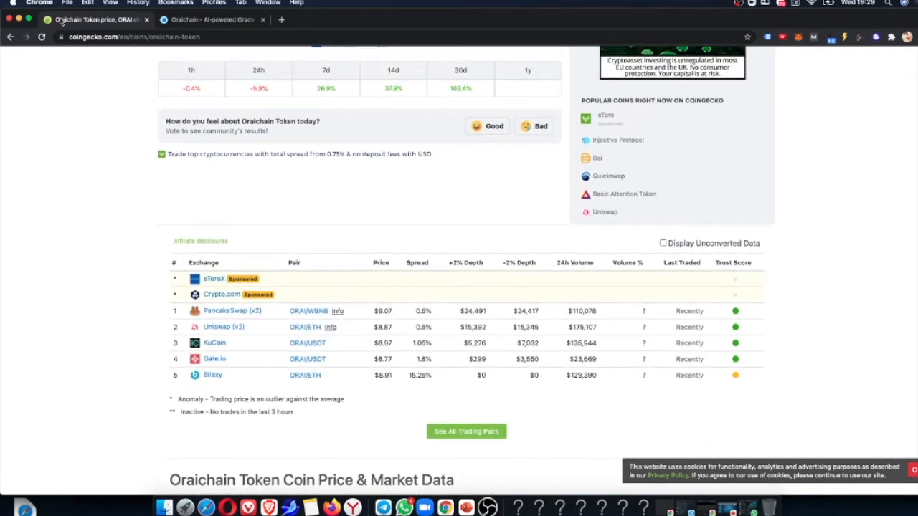
pyautogui.scroll(3)
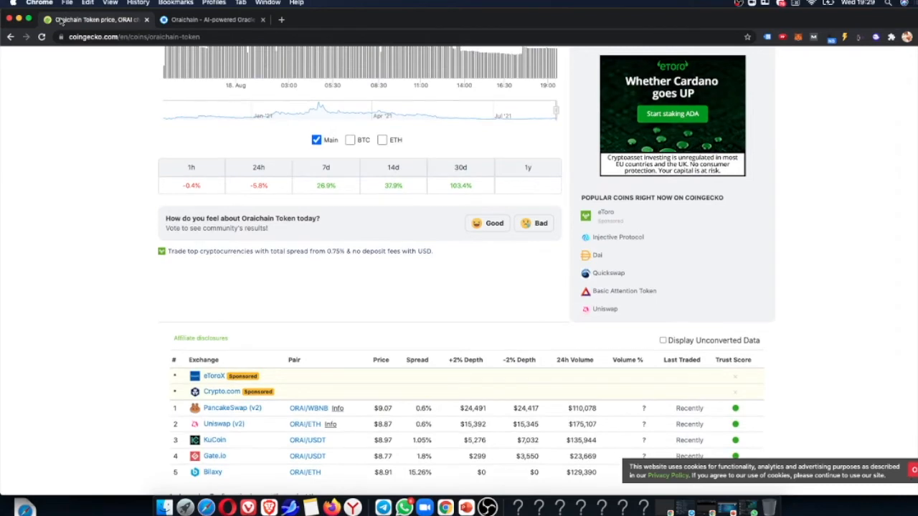
pyautogui.scroll(3)
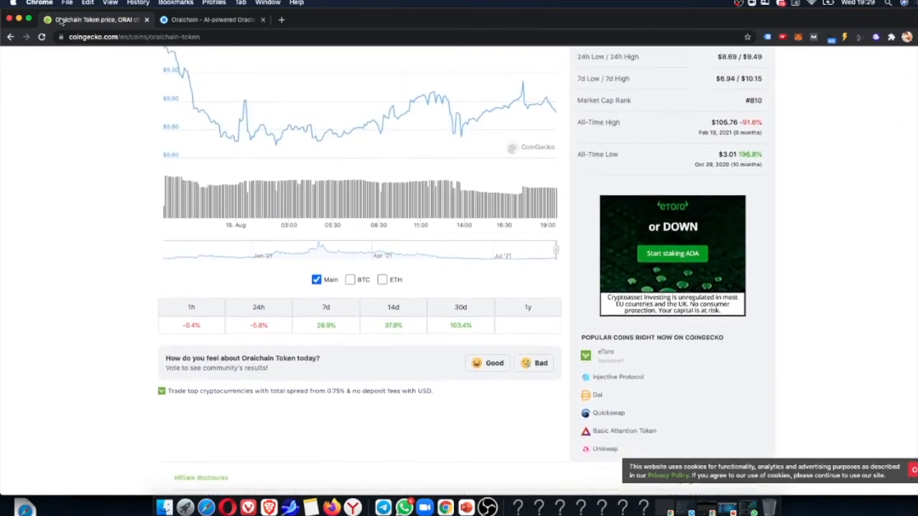
pyautogui.scroll(3)
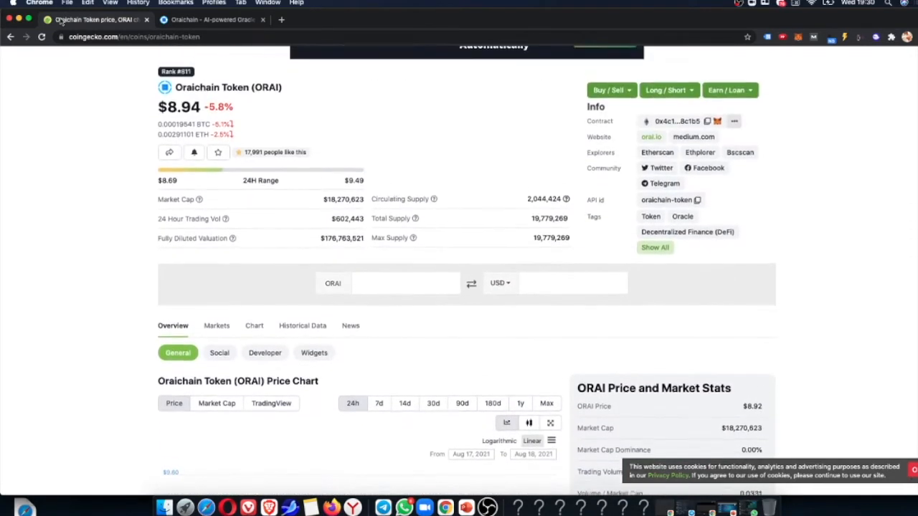
pyautogui.scroll(3)
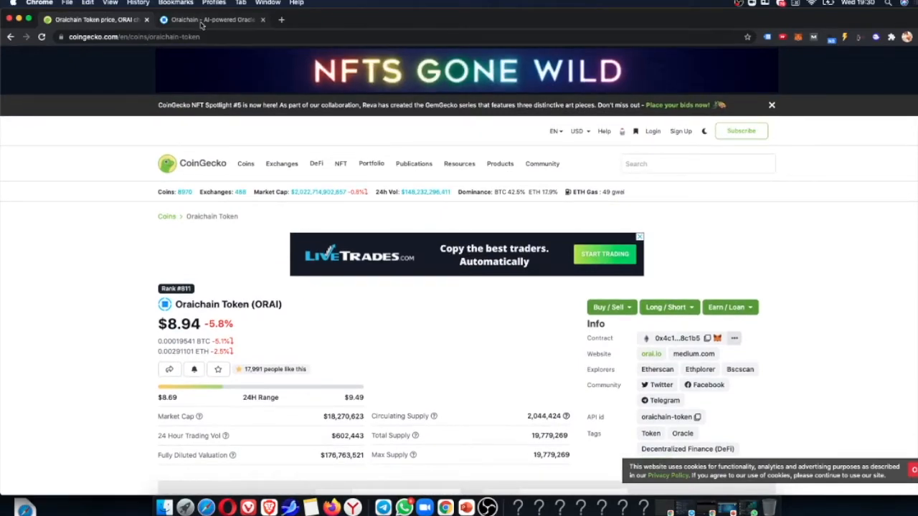
# - Switch to the Oraichain site and scroll to the Technology section and top of Our Products
pyautogui.click(213, 20)
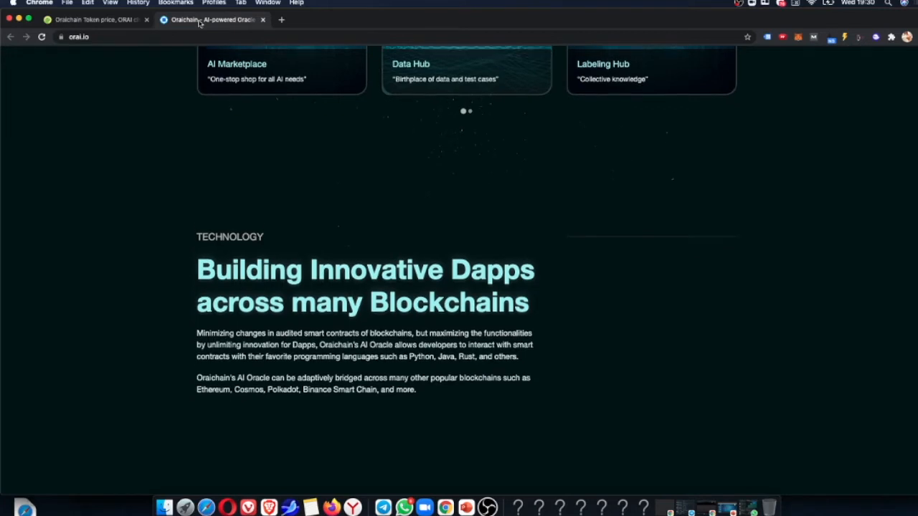
pyautogui.scroll(-3)
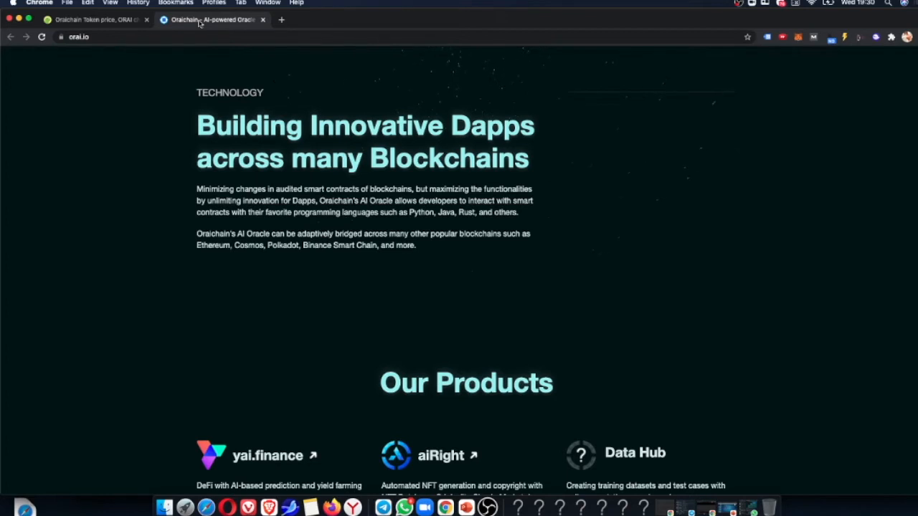
pyautogui.scroll(-3)
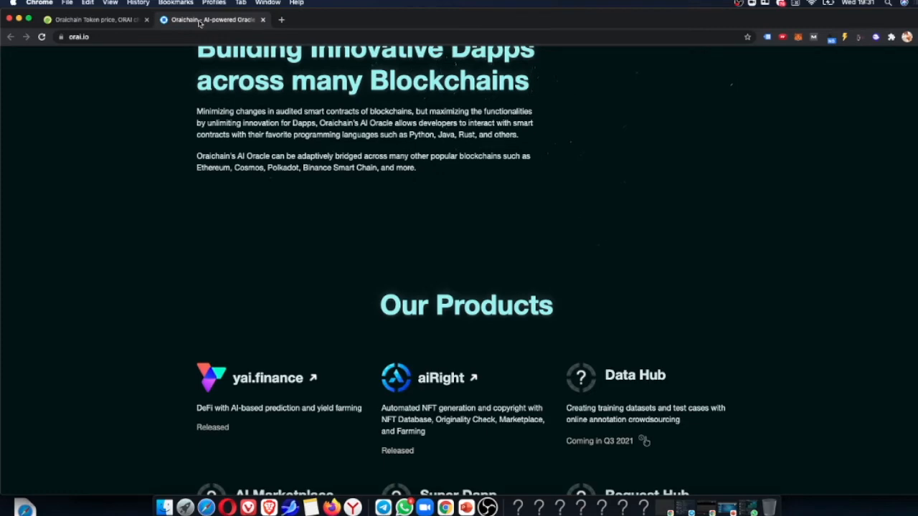
# - Scroll to the full six-product grid with AI Marketplace, Super Dapp and Request Hub
pyautogui.scroll(-3)
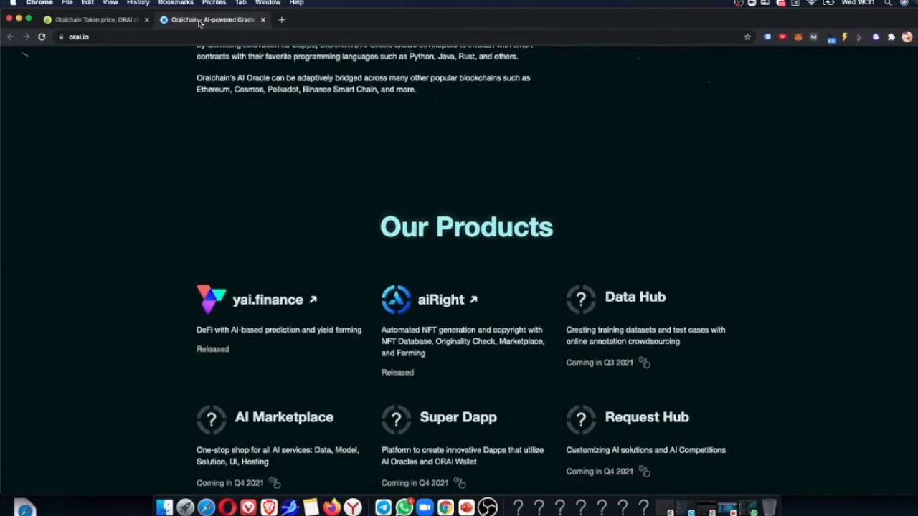
pyautogui.scroll(-3)
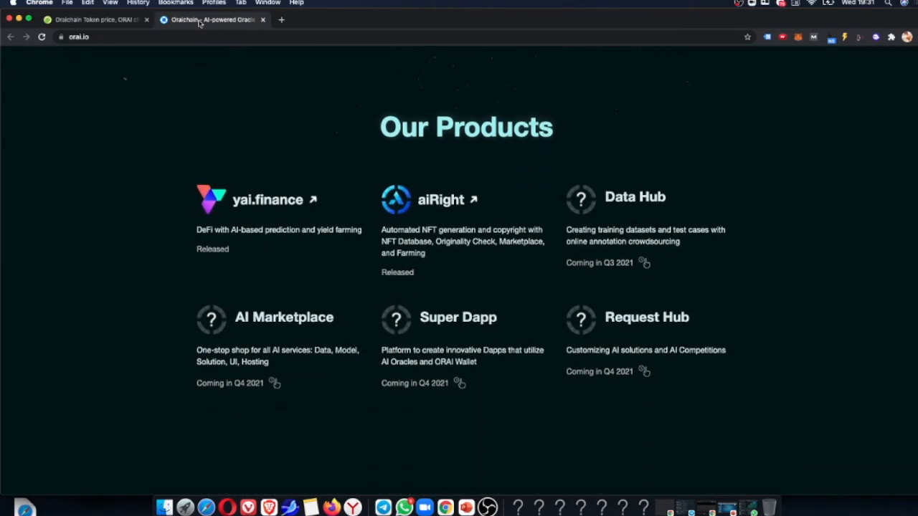
pyautogui.scroll(-3)
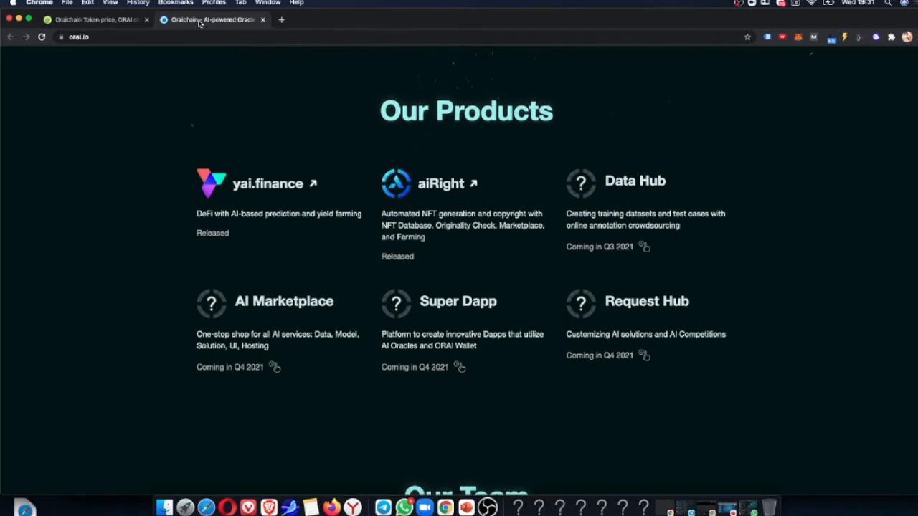
pyautogui.scroll(-3)
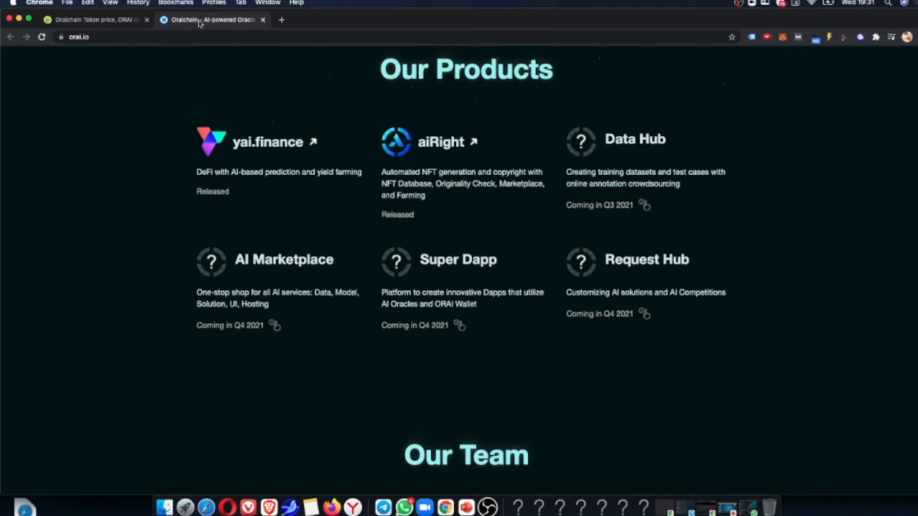
# - Scroll through the eight Our Team cards down to the Our Partners logo carousel
pyautogui.scroll(-3)
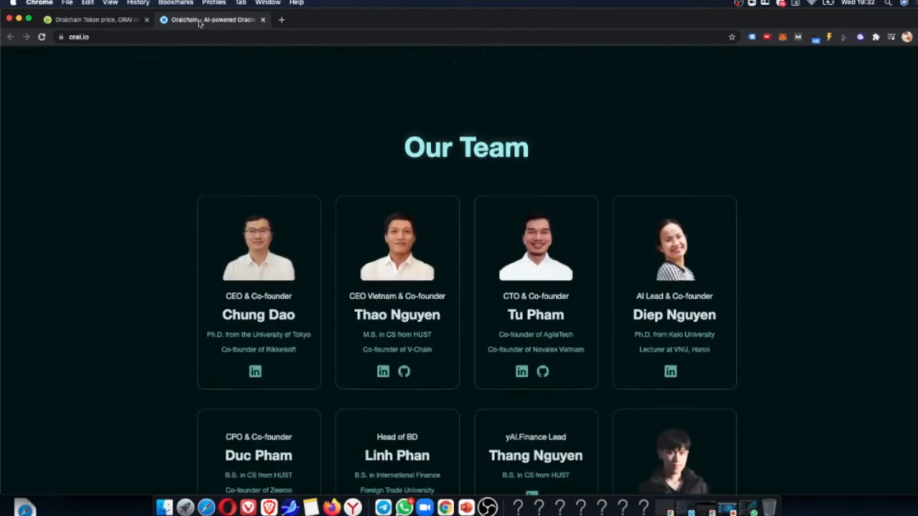
pyautogui.scroll(-3)
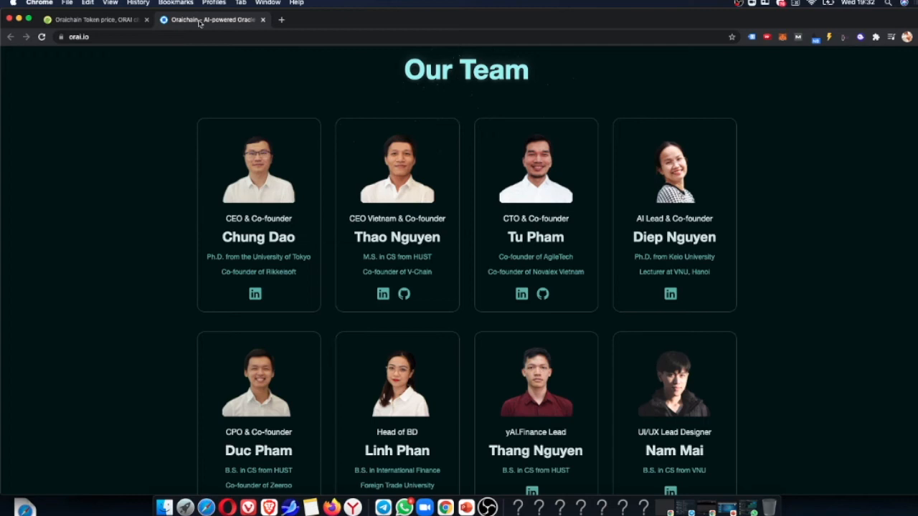
pyautogui.moveTo(299, 319)
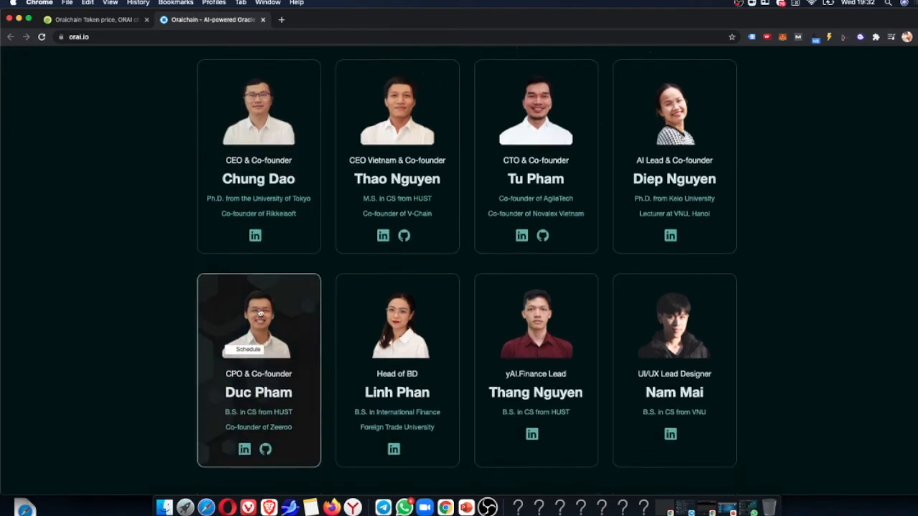
pyautogui.scroll(-3)
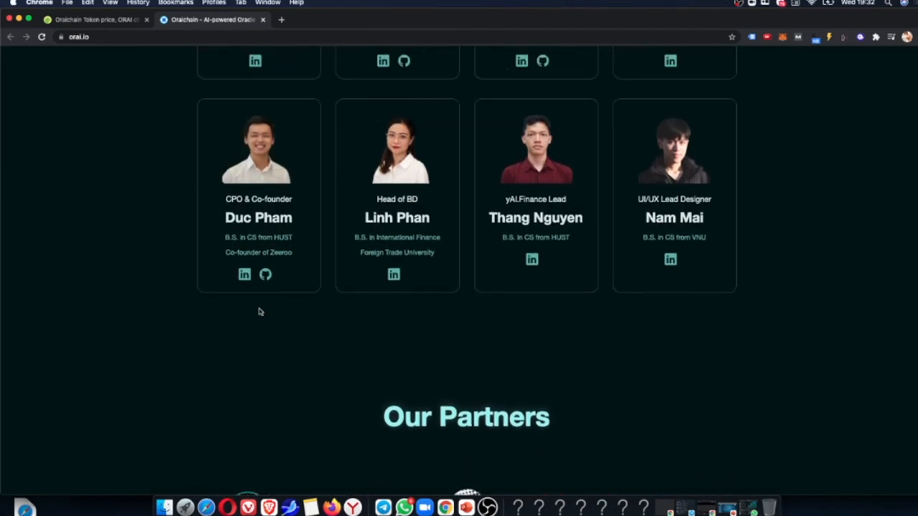
pyautogui.scroll(3)
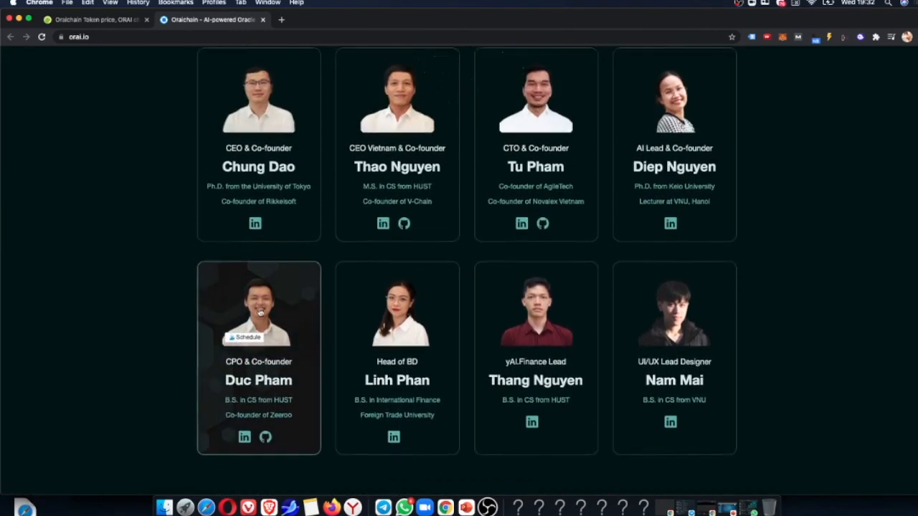
pyautogui.scroll(-3)
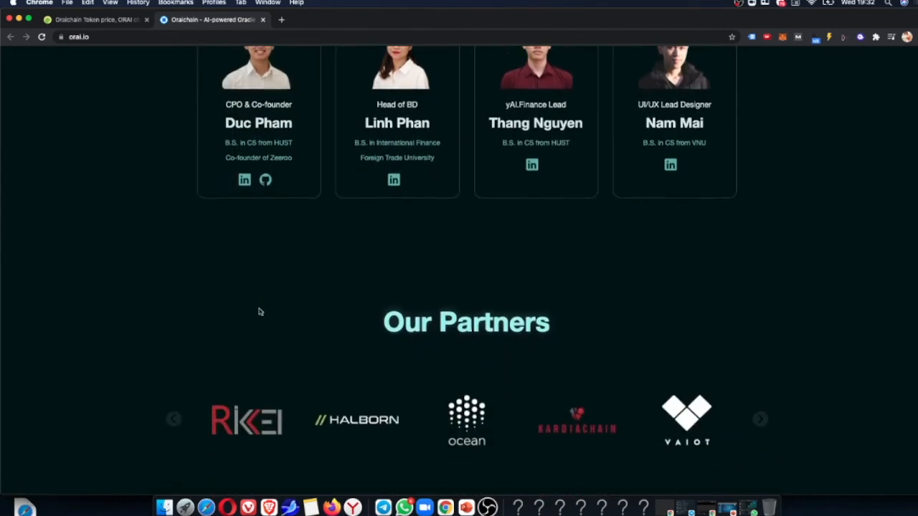
# - Scroll past the partner logos to the Join the Oraichain Network roles
pyautogui.scroll(-3)
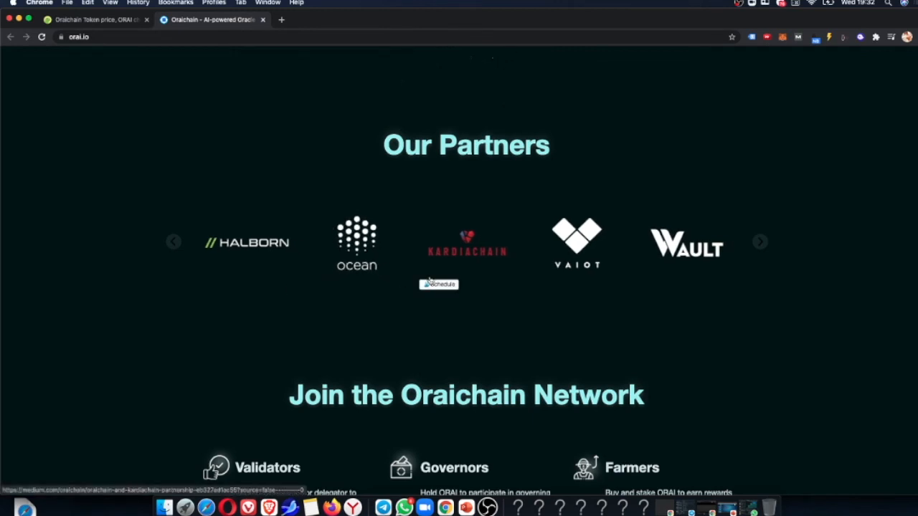
pyautogui.moveTo(643, 270)
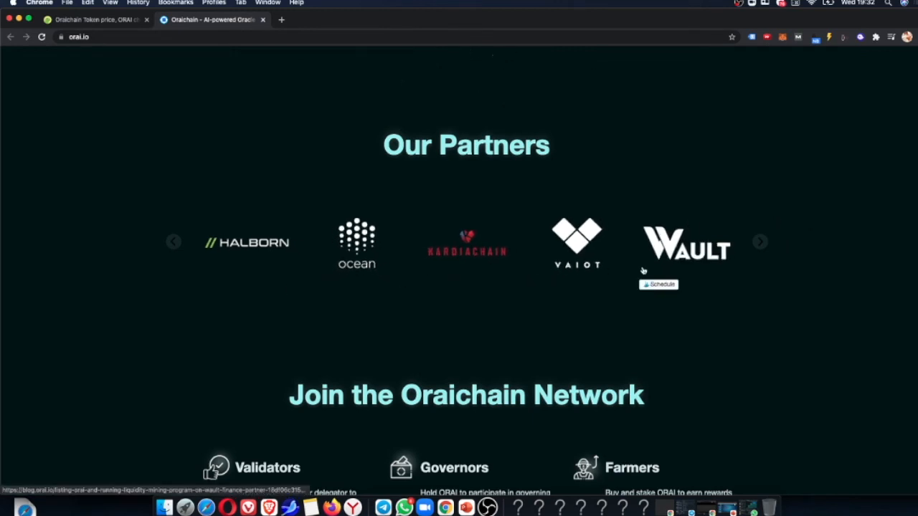
pyautogui.scroll(-3)
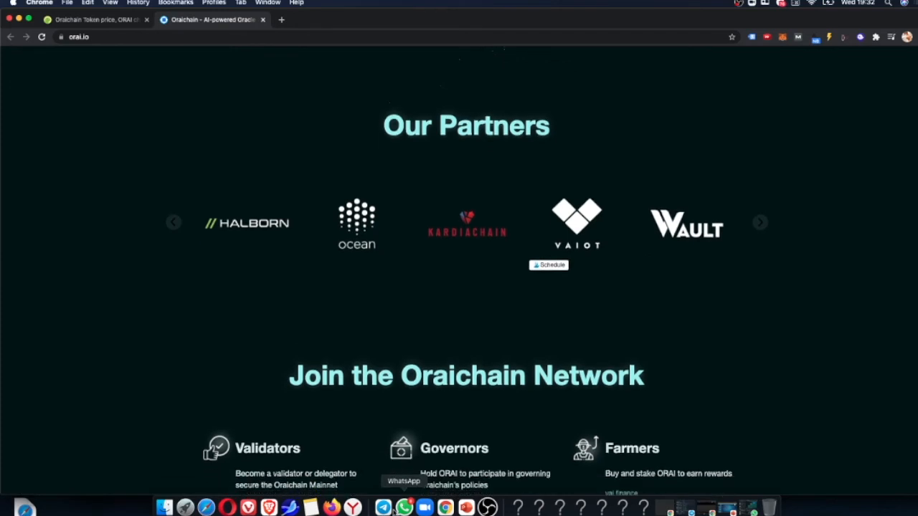
pyautogui.scroll(-3)
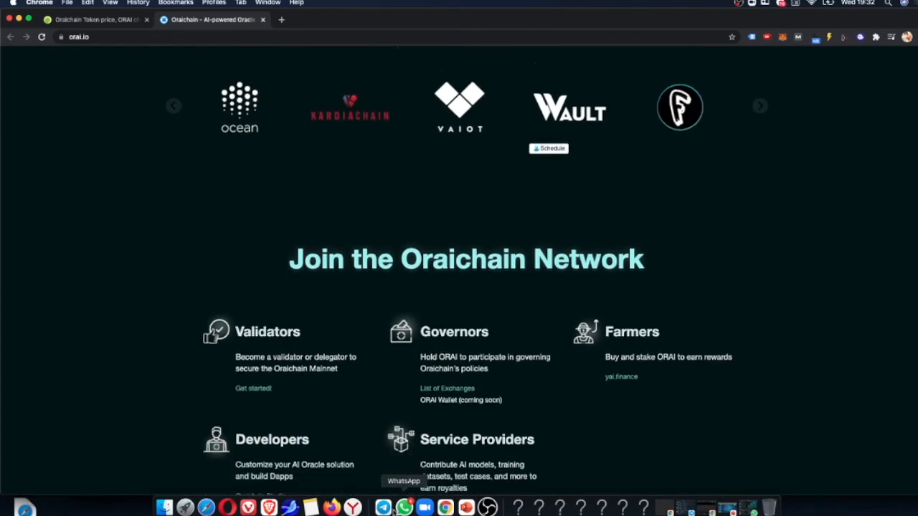
pyautogui.scroll(-3)
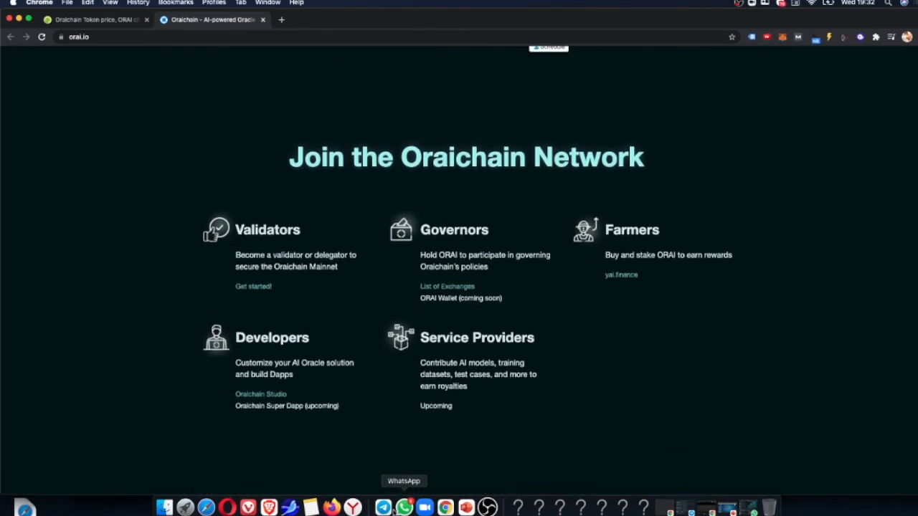
# - Scroll back up to the Blockchain for AI section
pyautogui.scroll(3)
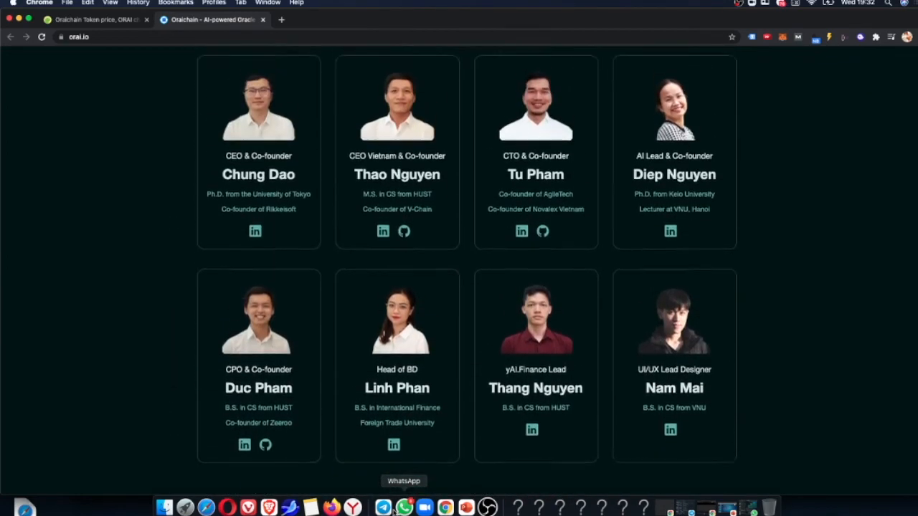
pyautogui.scroll(3)
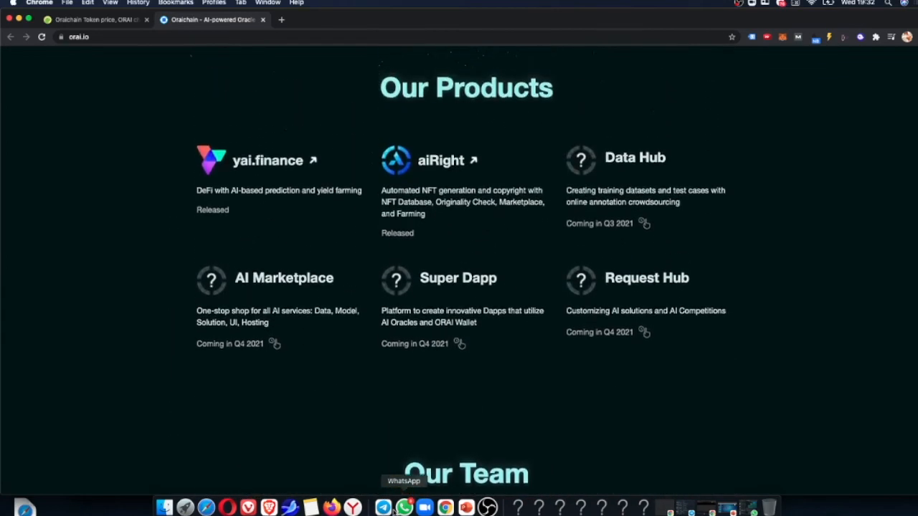
pyautogui.scroll(3)
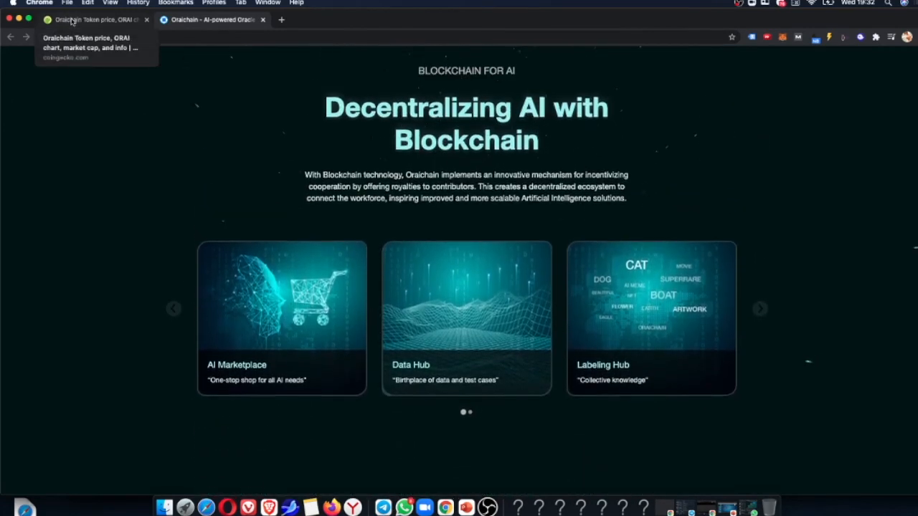
# - Return to the CoinGecko ORAI page, review the 24-hour chart and stats, then scroll to top
pyautogui.click(93, 20)
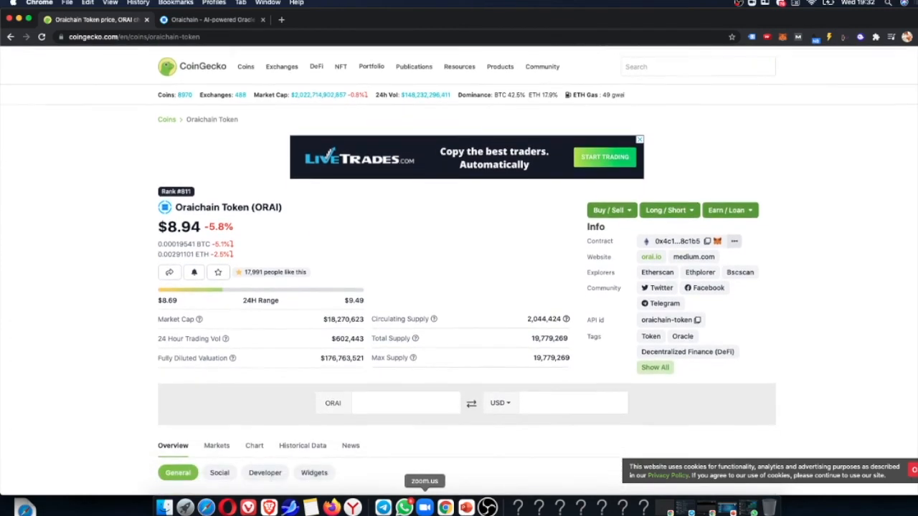
pyautogui.scroll(-3)
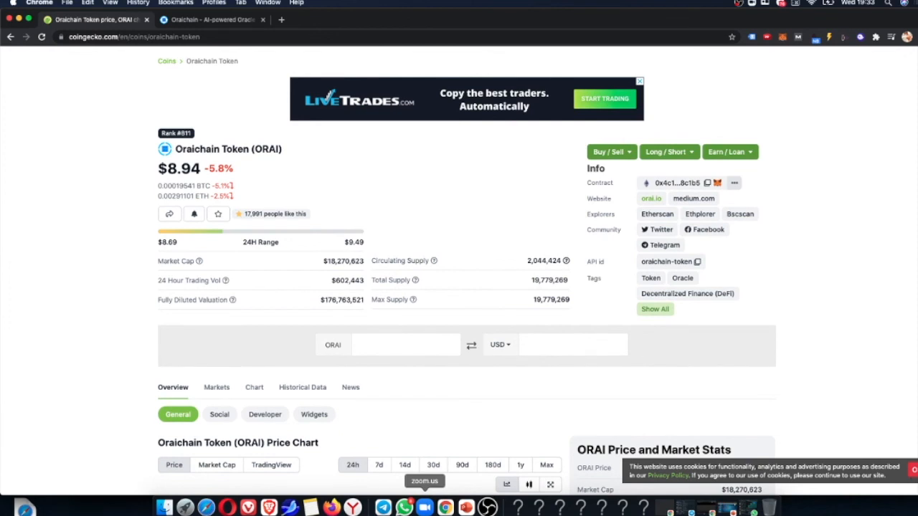
pyautogui.scroll(-3)
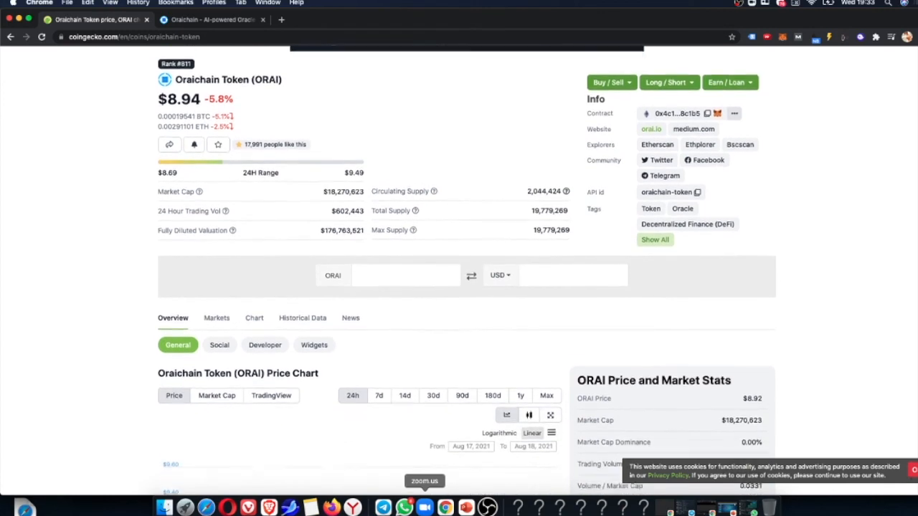
pyautogui.scroll(-3)
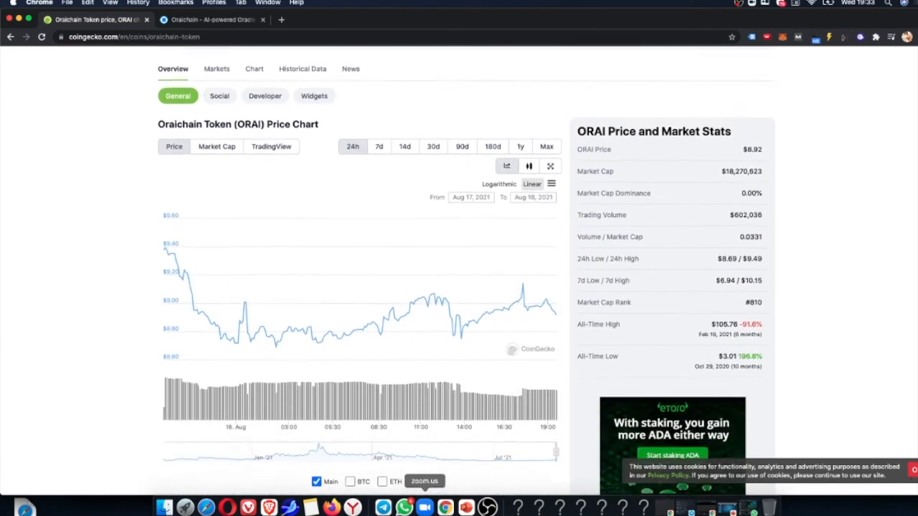
pyautogui.scroll(3)
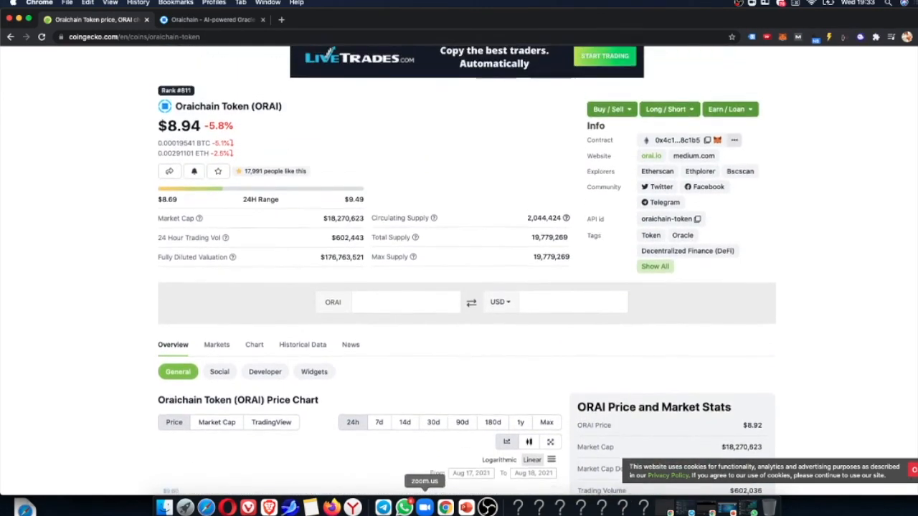
pyautogui.scroll(3)
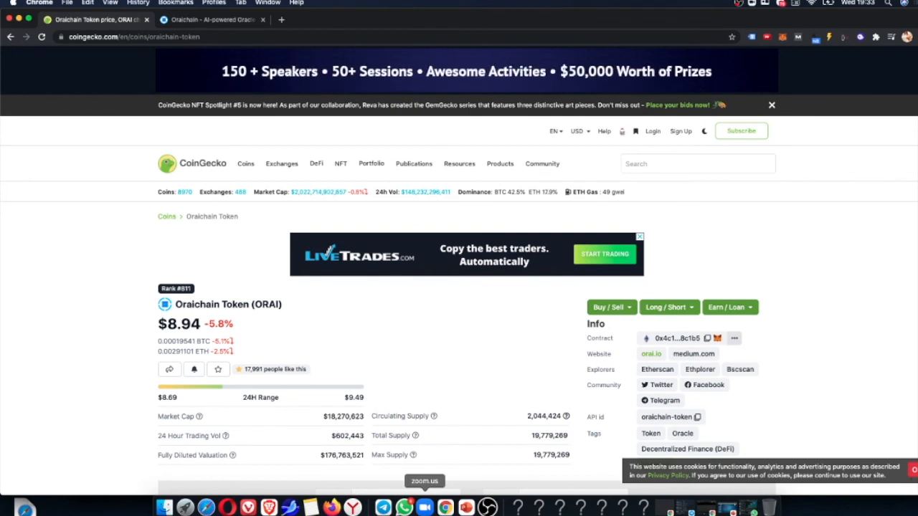
pyautogui.moveTo(466, 507)
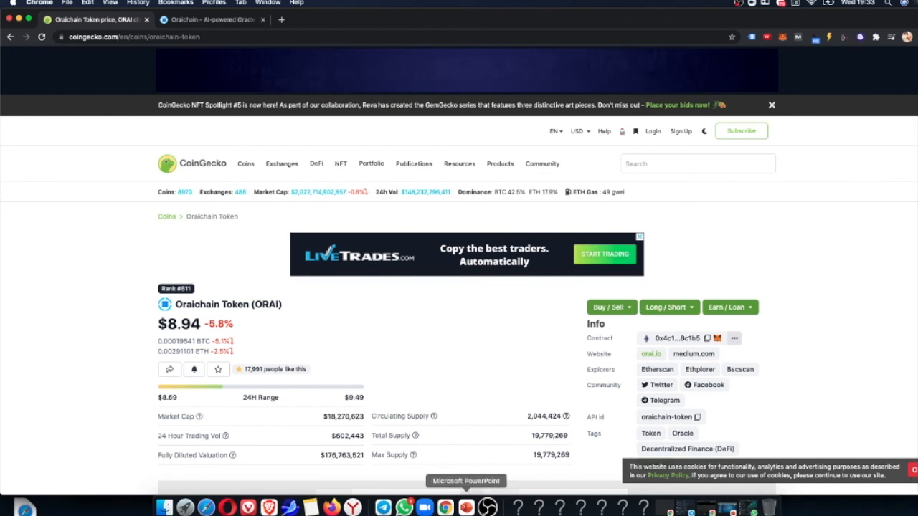